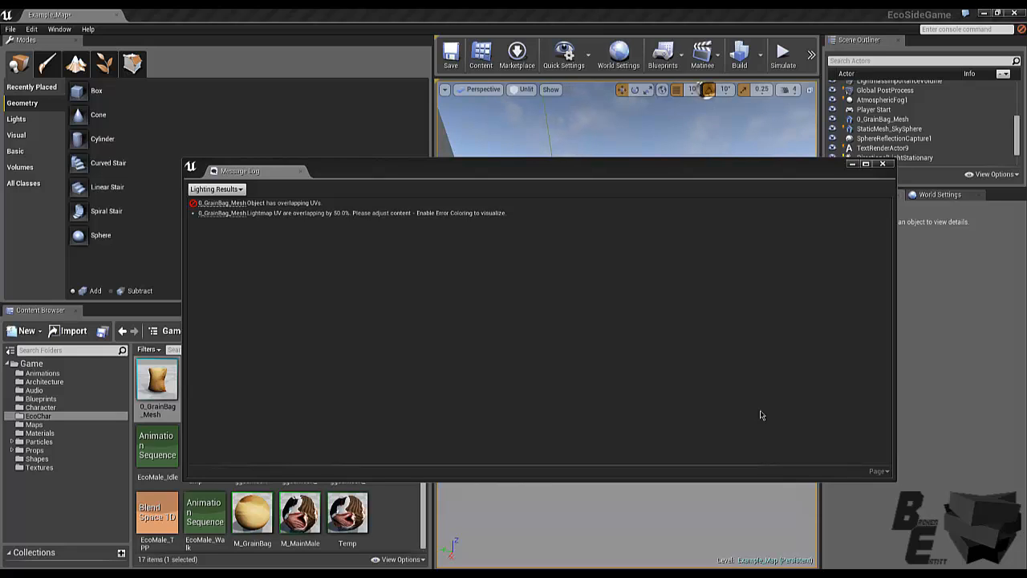
mouse_move(758, 414)
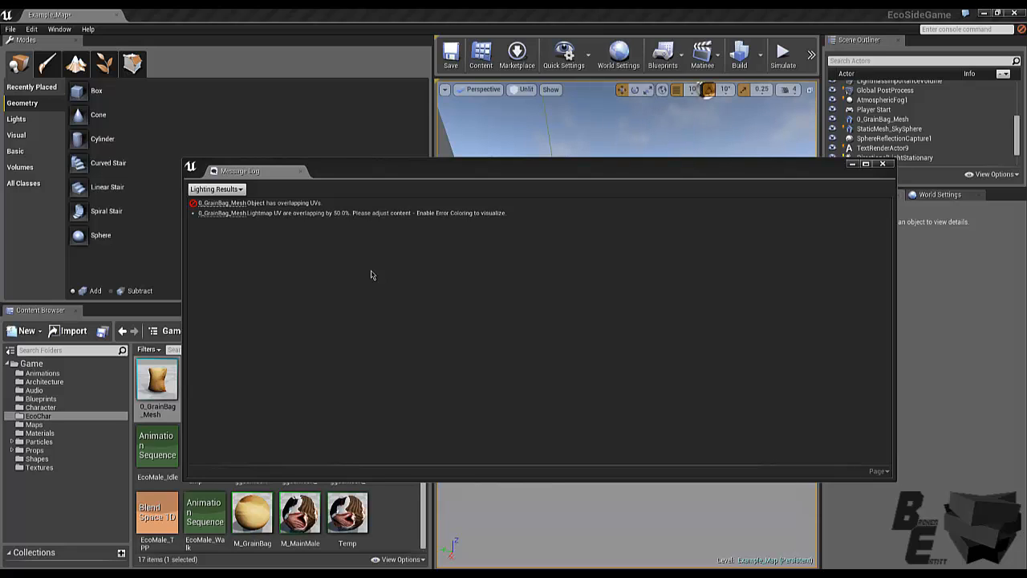
mouse_move(488, 281)
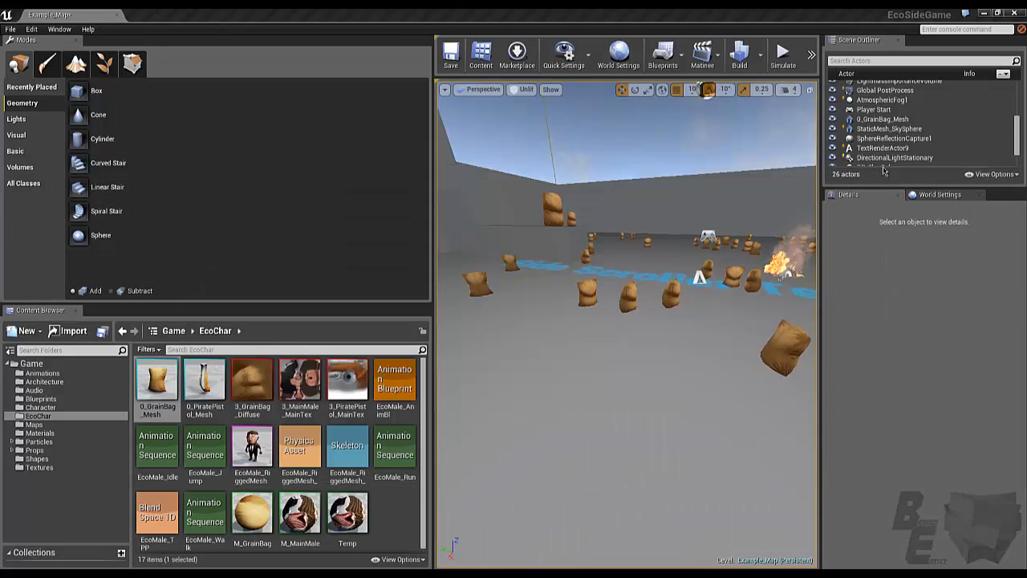
mouse_move(883, 169)
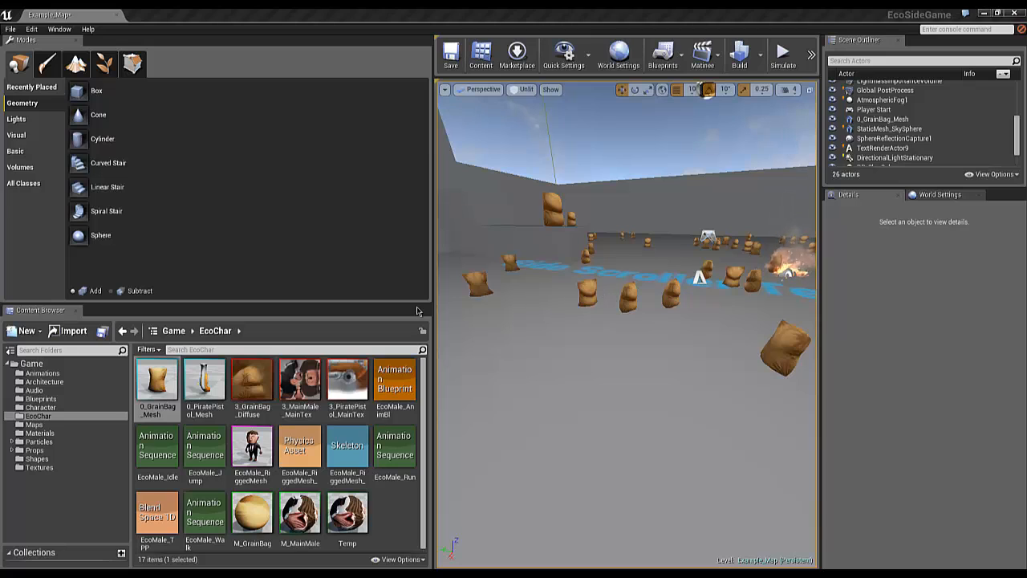
mouse_move(158, 378)
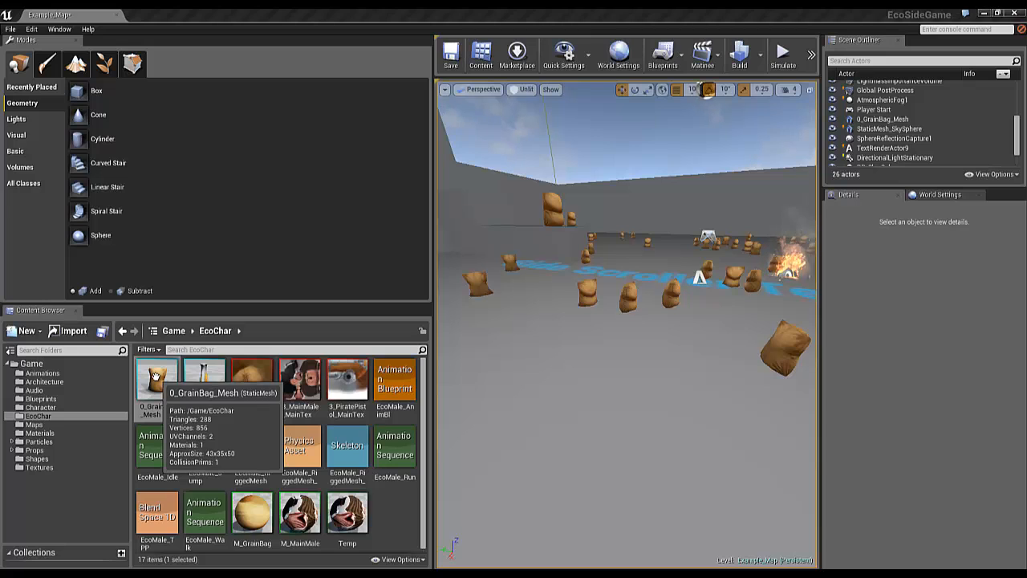
Step: Open S_GrainBag_Mesh in the Static Mesh Editor with its UV channel 0 layout overlaid
double_click(157, 381)
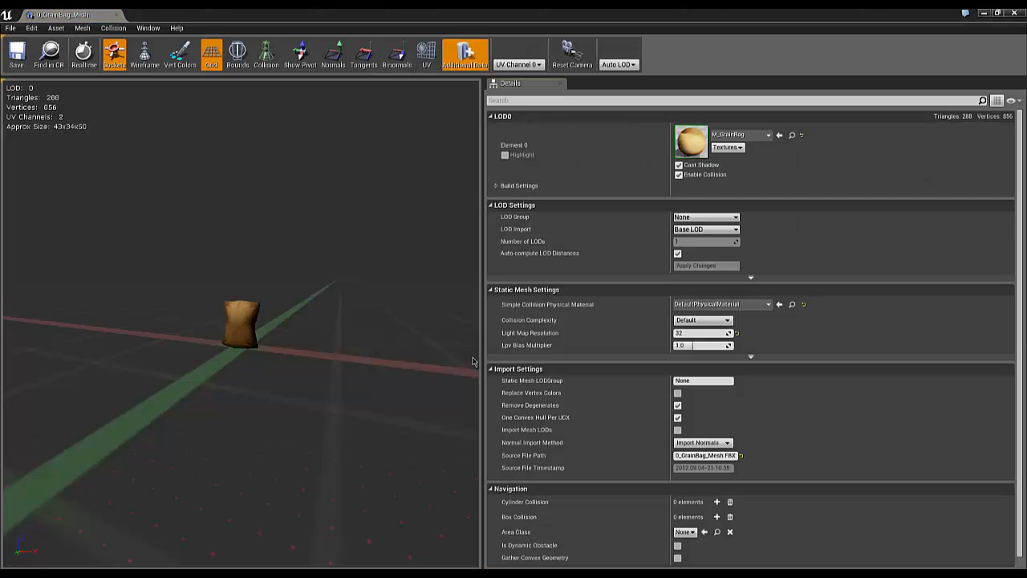
mouse_move(433, 61)
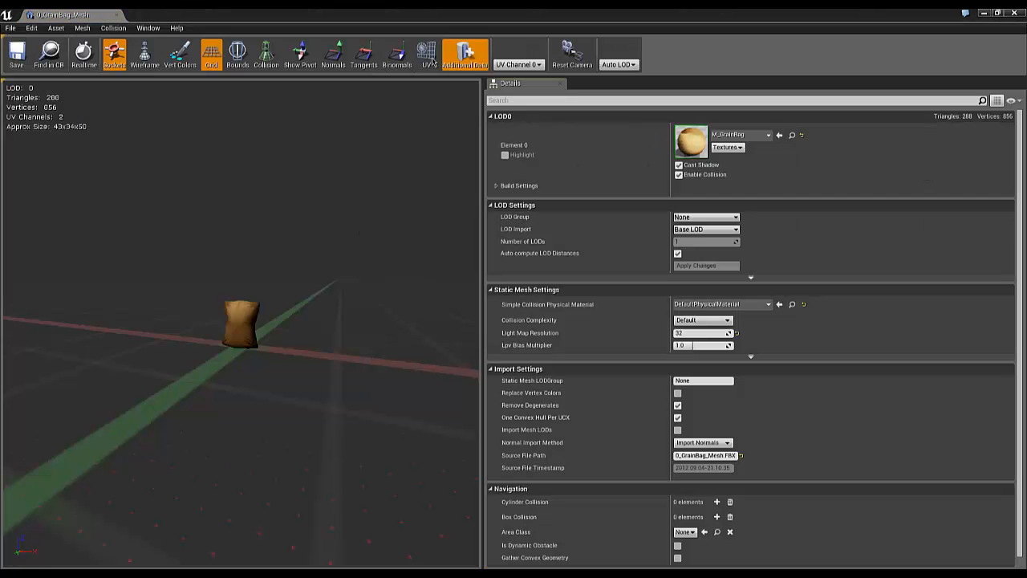
left_click(427, 55)
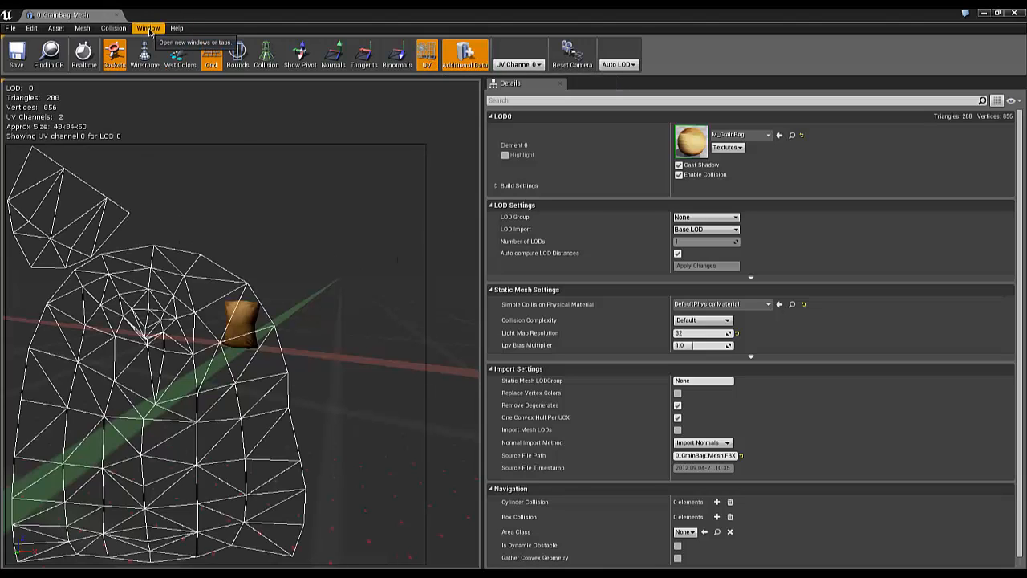
Step: Generate unique UVs via Window > Generate Unique UVs, Create New into UV Channel 1, and apply
left_click(147, 29)
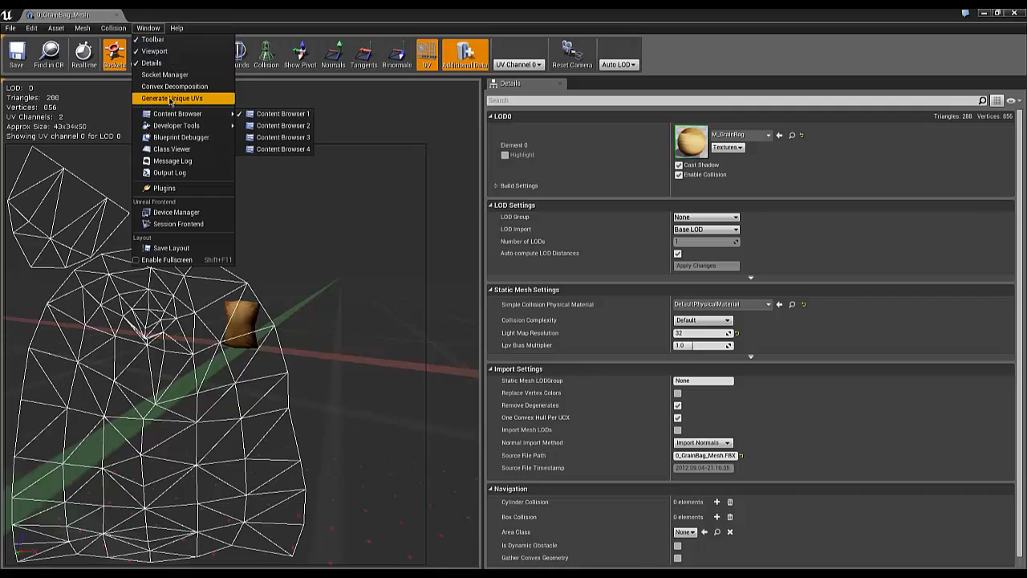
left_click(172, 98)
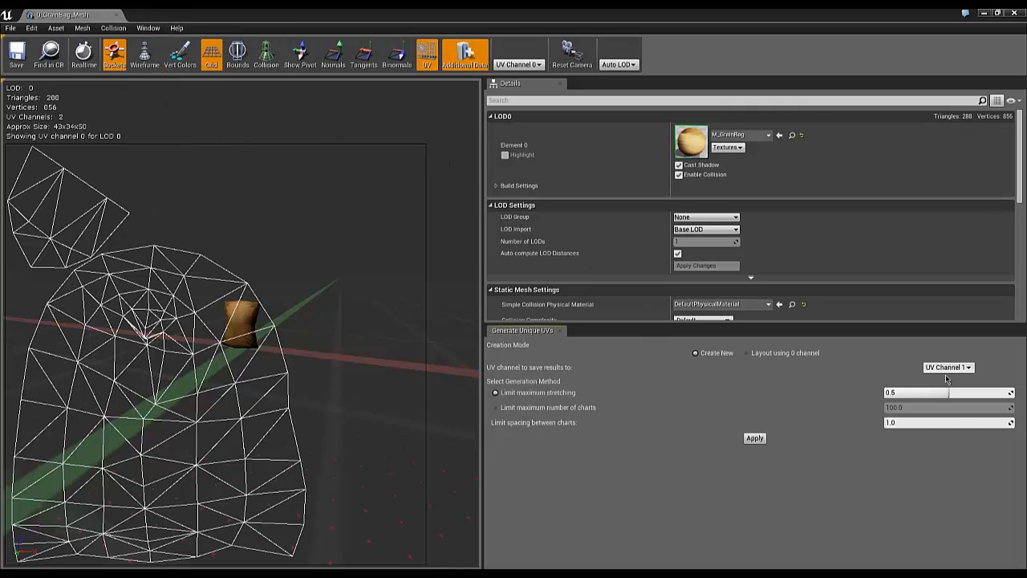
mouse_move(719, 395)
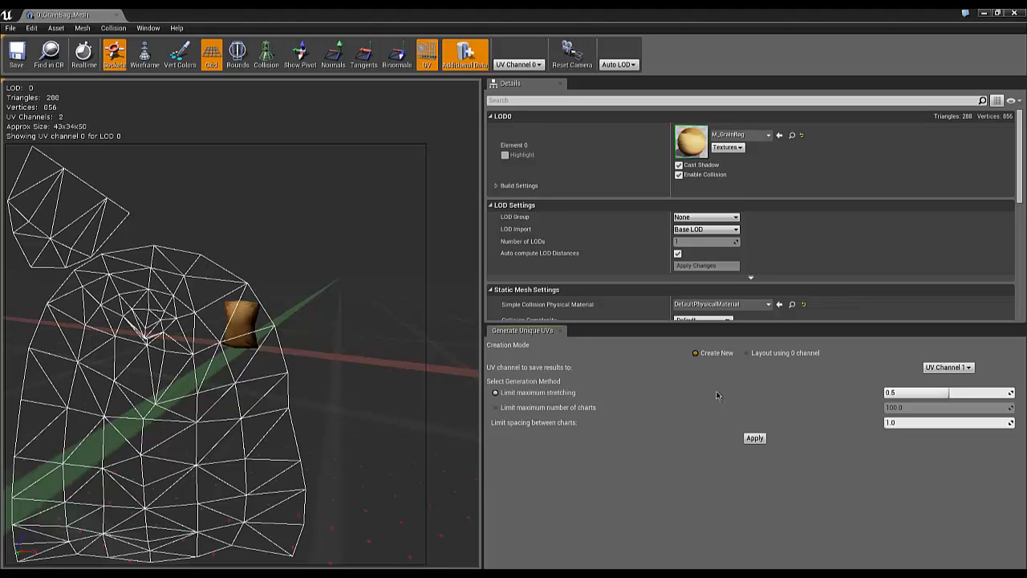
left_click(754, 438)
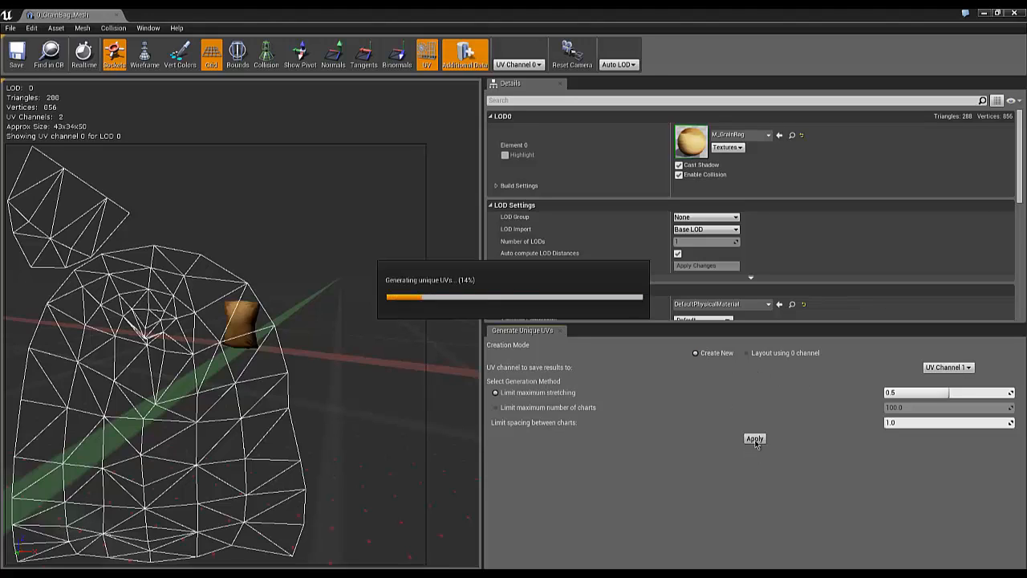
left_click(754, 438)
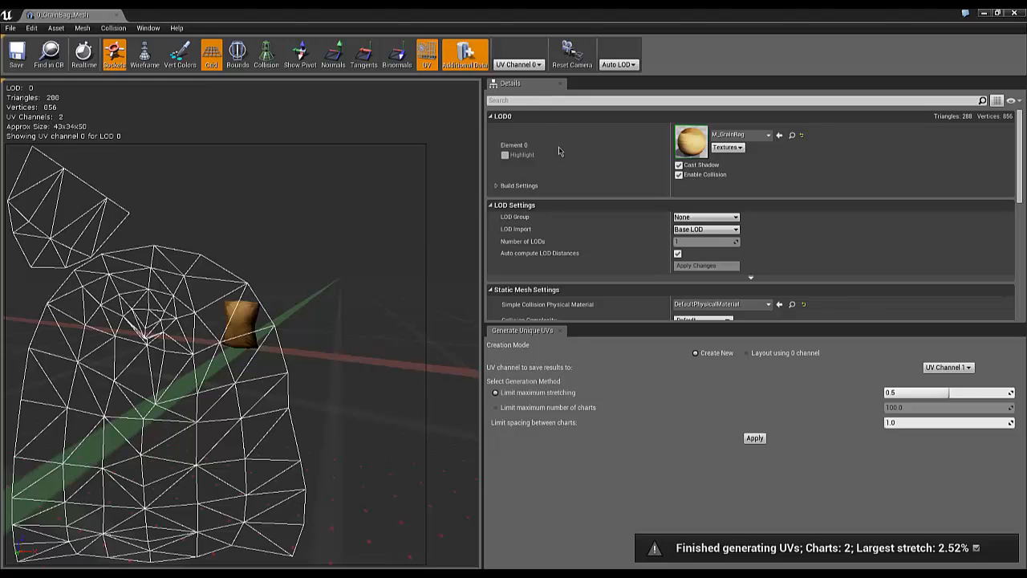
left_click(517, 64)
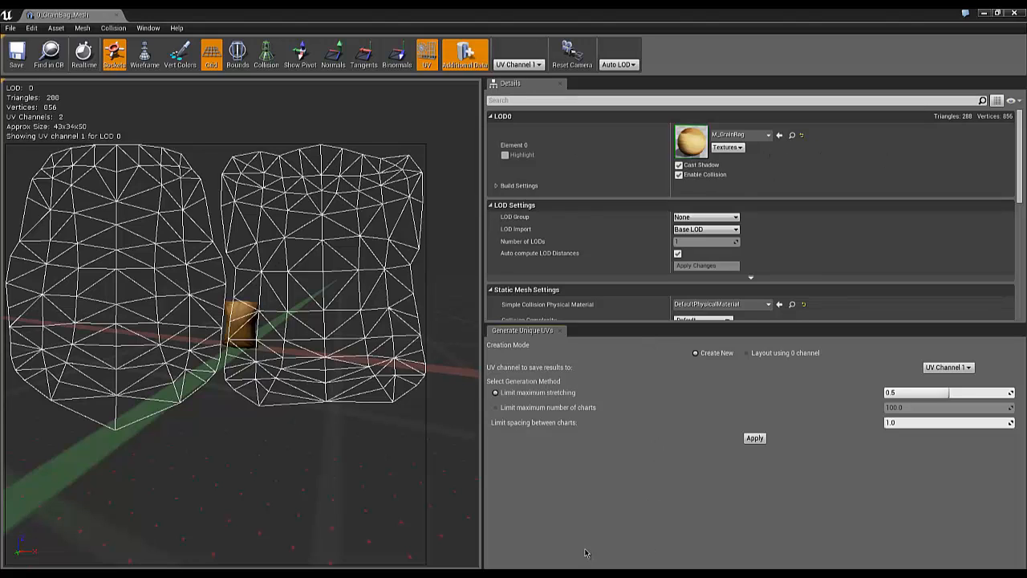
mouse_move(559, 501)
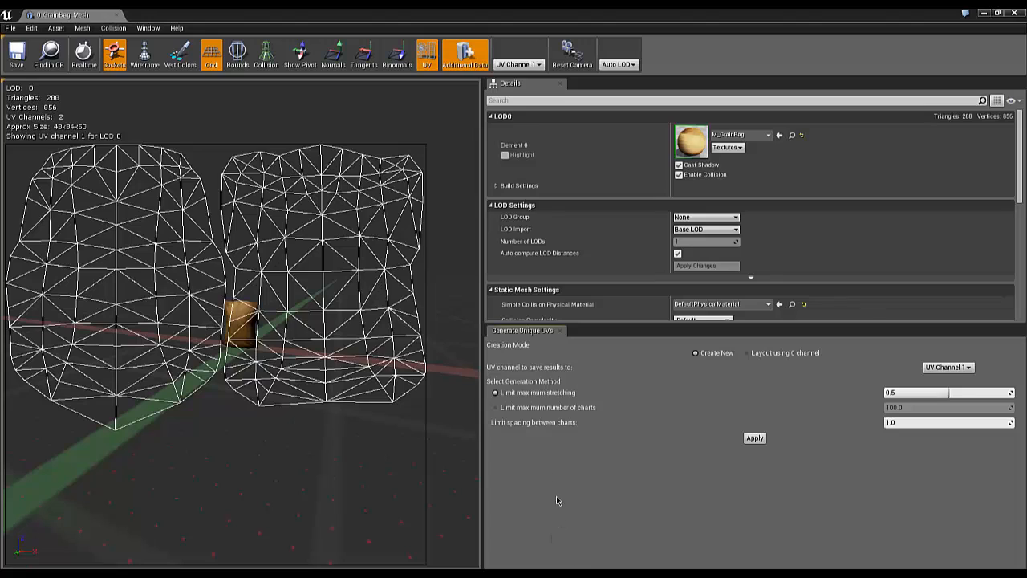
mouse_move(16, 54)
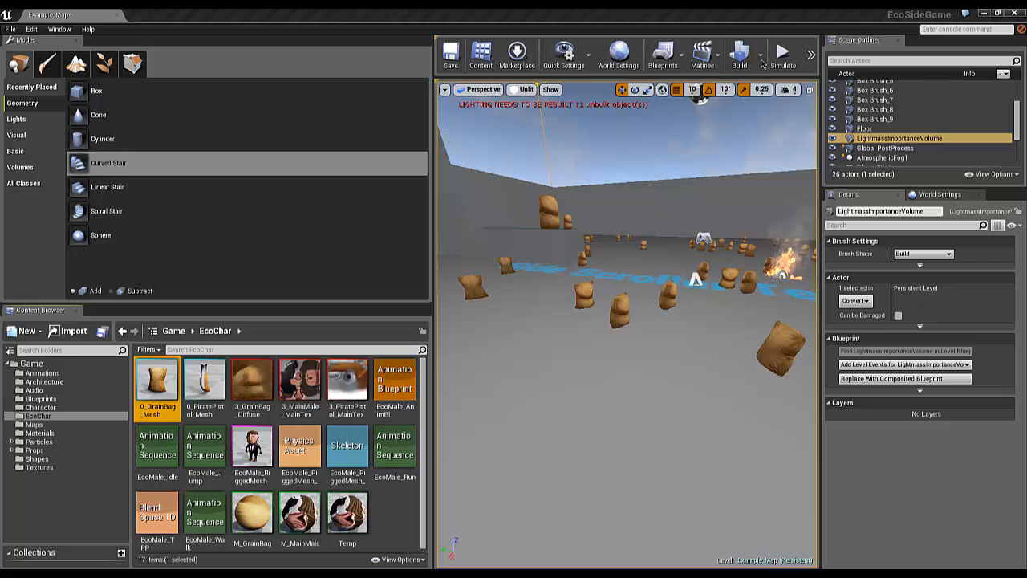
Step: Run Build Lighting Only from the Build dropdown and close the resulting Message Log
left_click(738, 55)
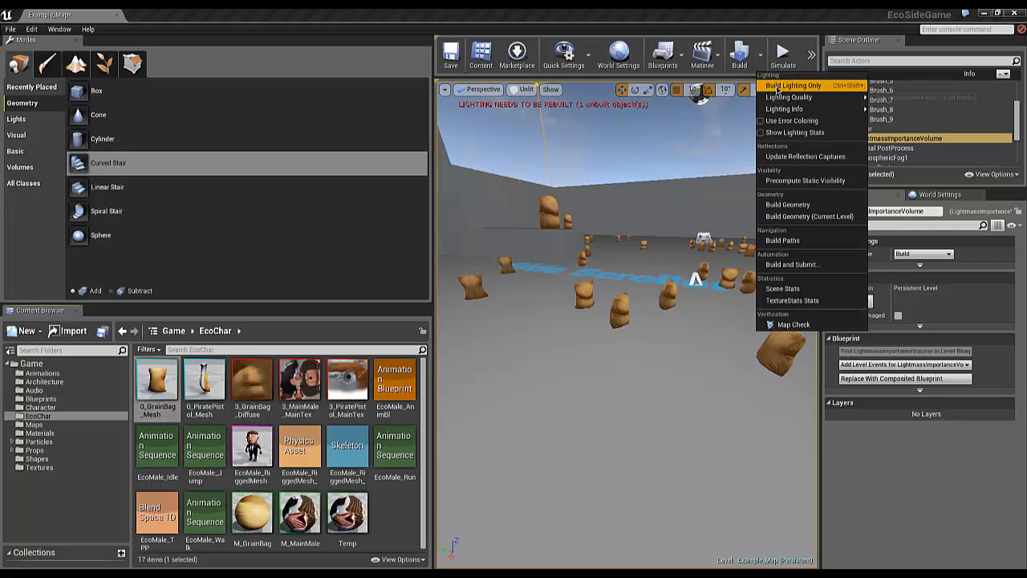
left_click(793, 85)
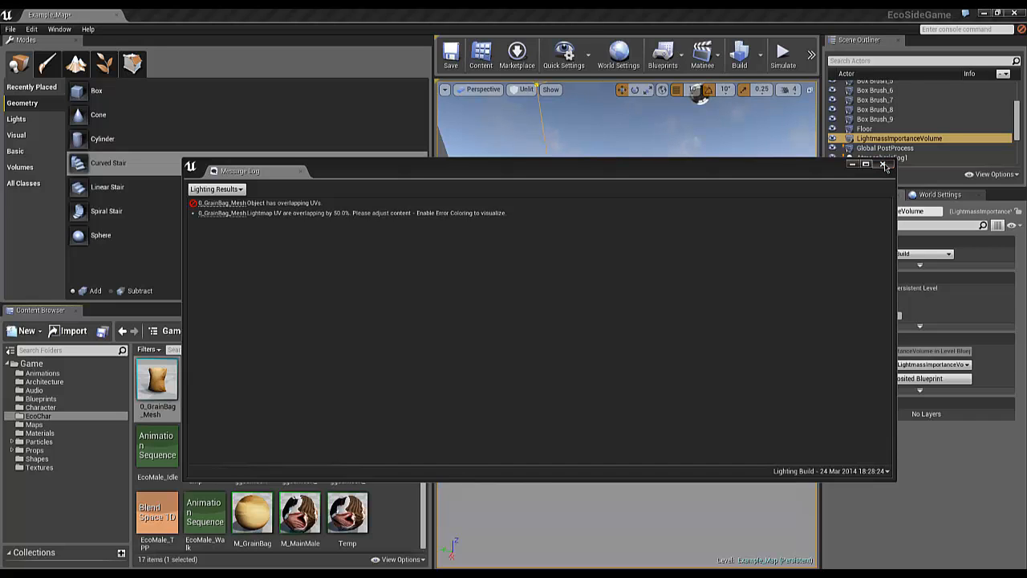
left_click(885, 164)
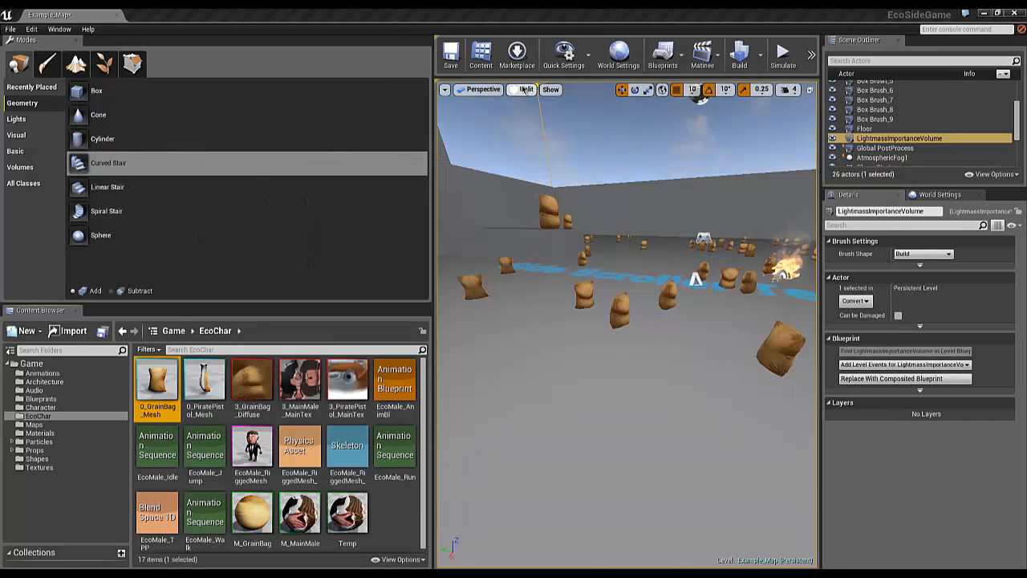
Step: Switch the viewport view mode from Unlit to Optimization Viewmodes > Lightmap Density
left_click(523, 90)
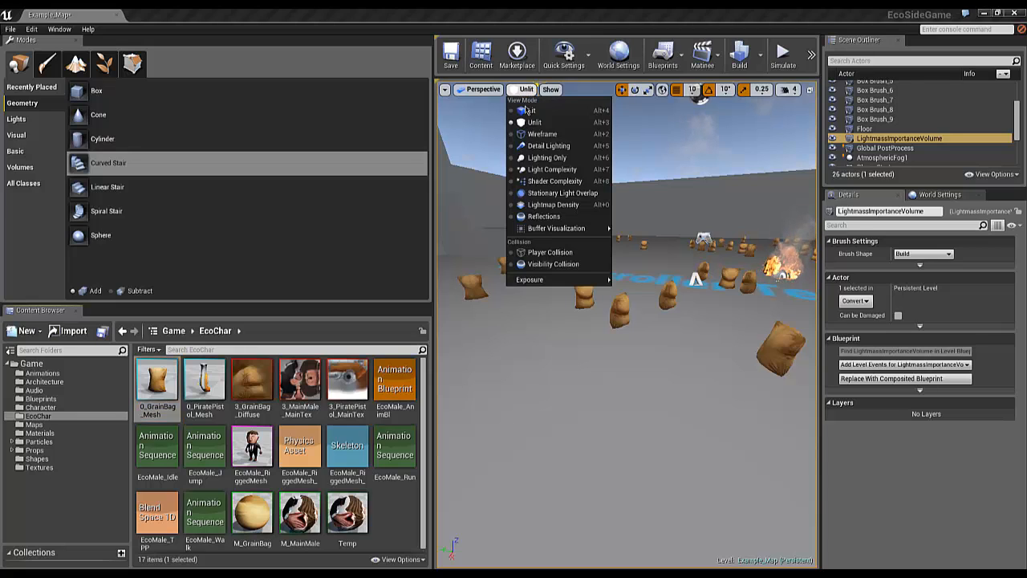
mouse_move(554, 205)
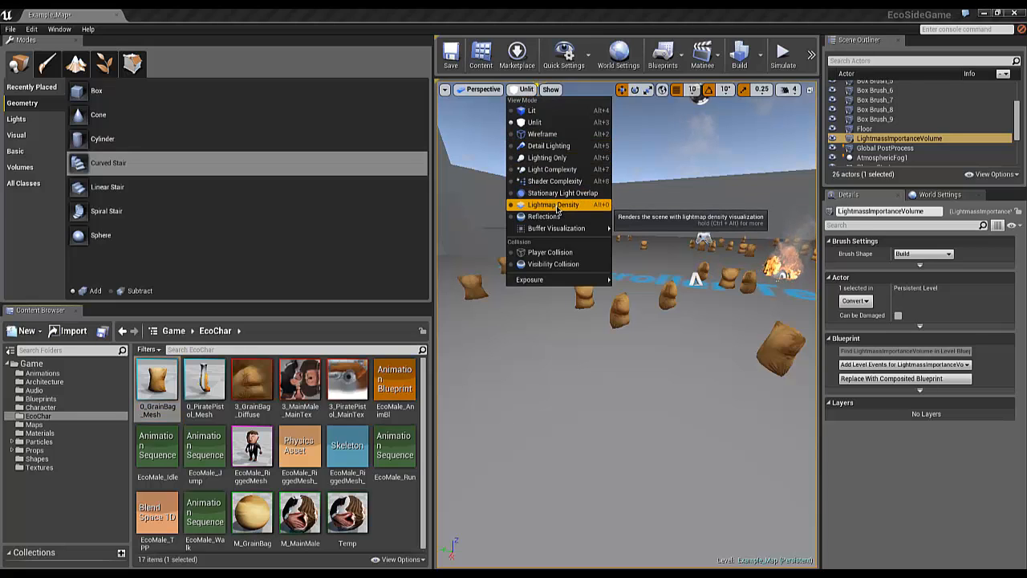
left_click(552, 206)
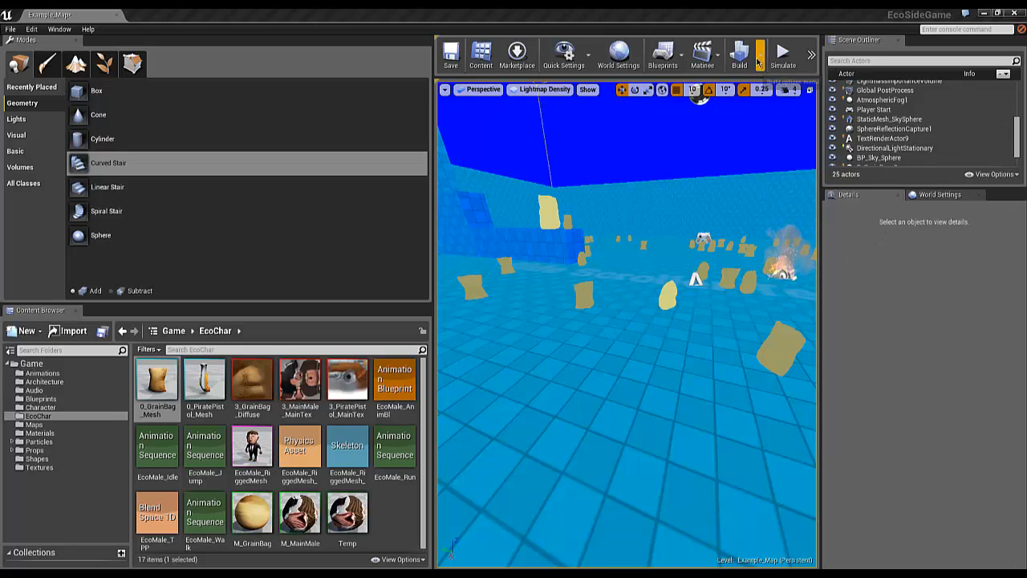
Step: Select a grain bag actor in the viewport to show its Details with 2.25 scale
left_click(873, 151)
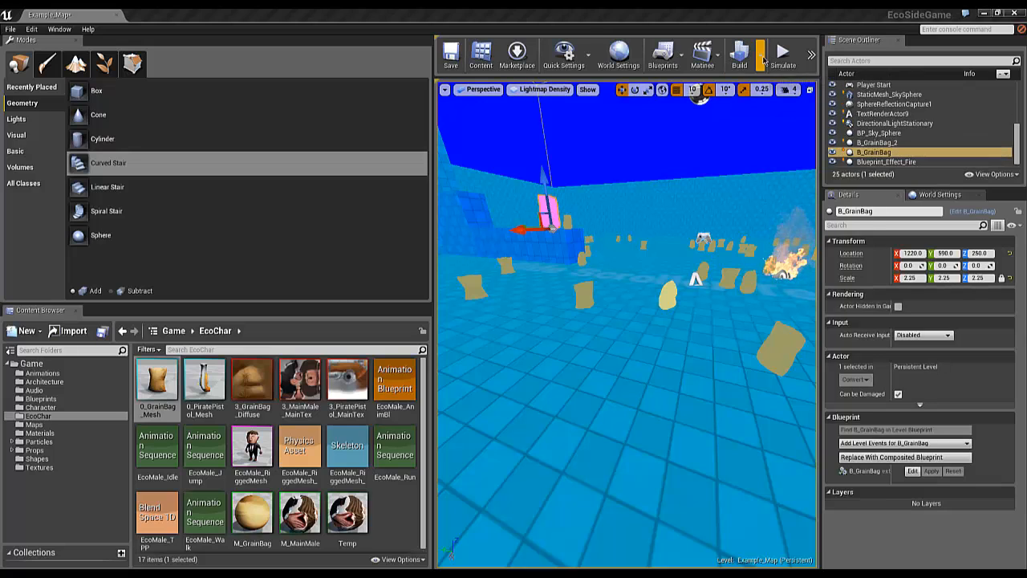
left_click(739, 54)
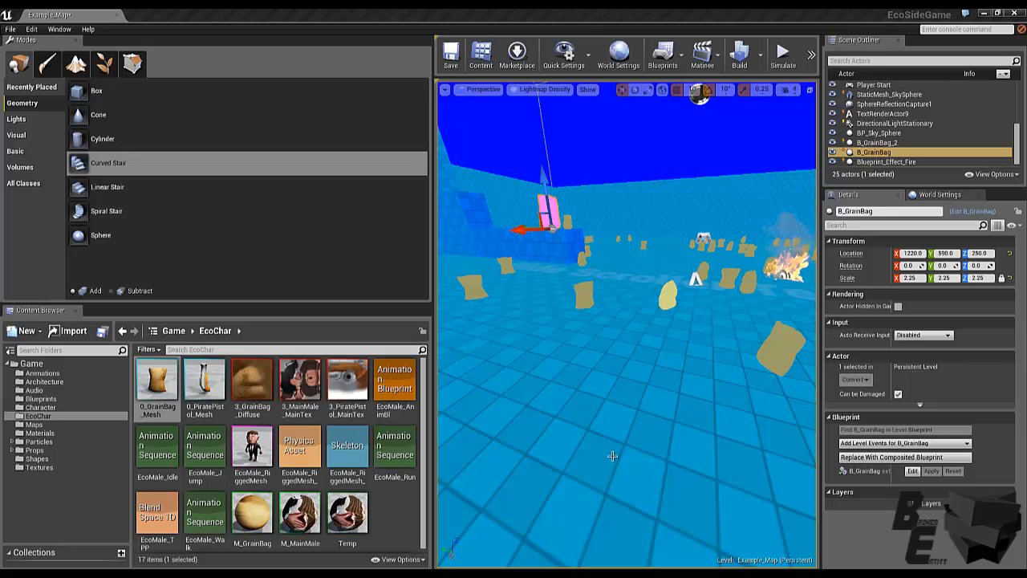
mouse_move(650, 410)
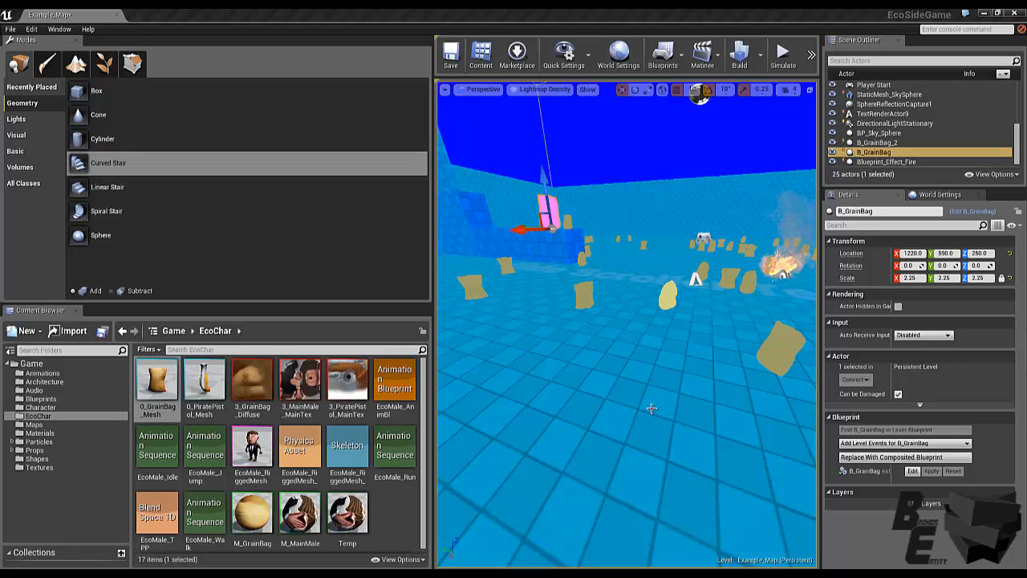